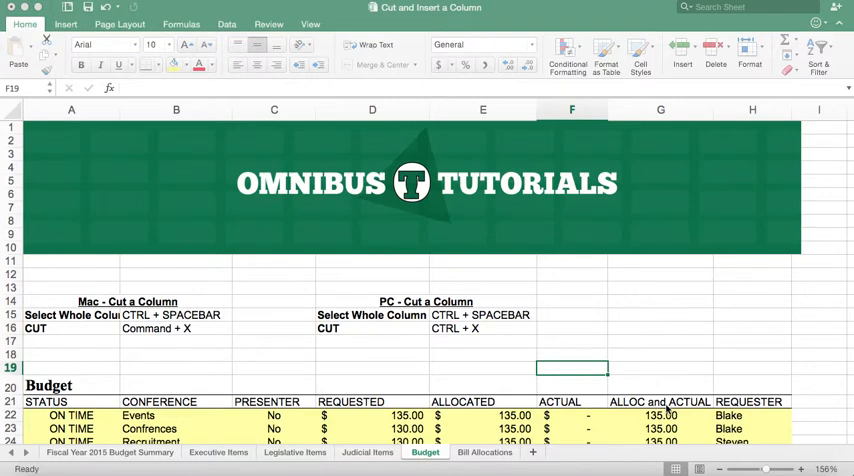
mouse_move(676, 362)
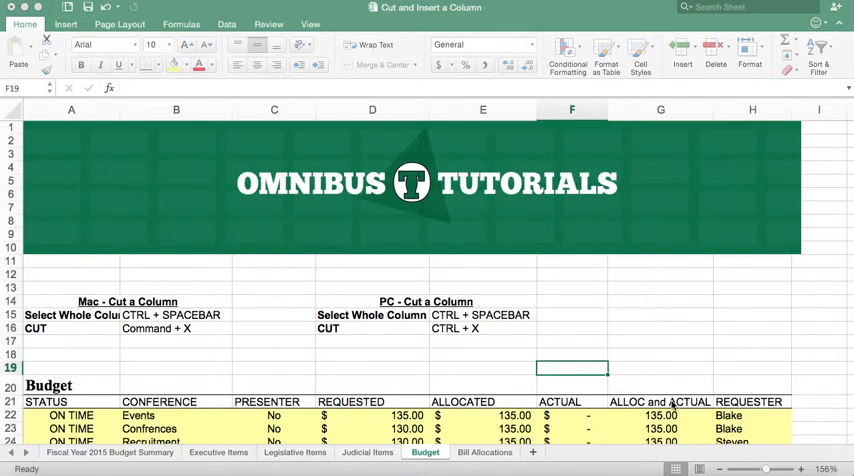
mouse_move(672, 388)
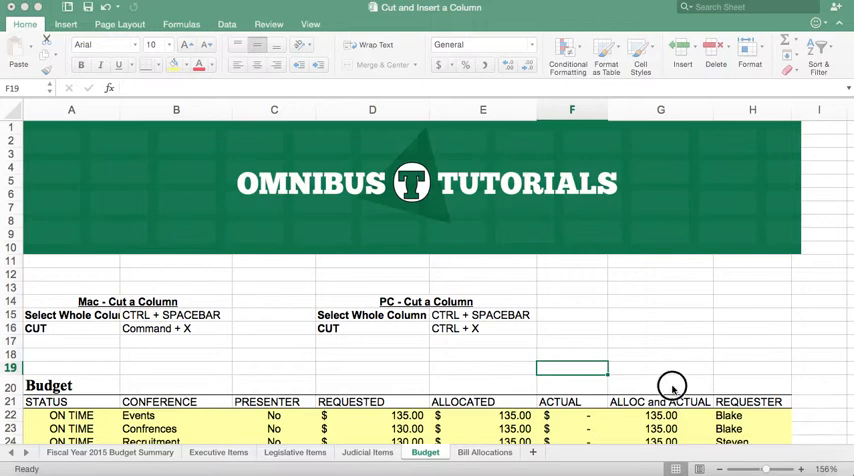
- Select the whole ALLOC and ACTUAL column (G) of the budget table
left_click(660, 384)
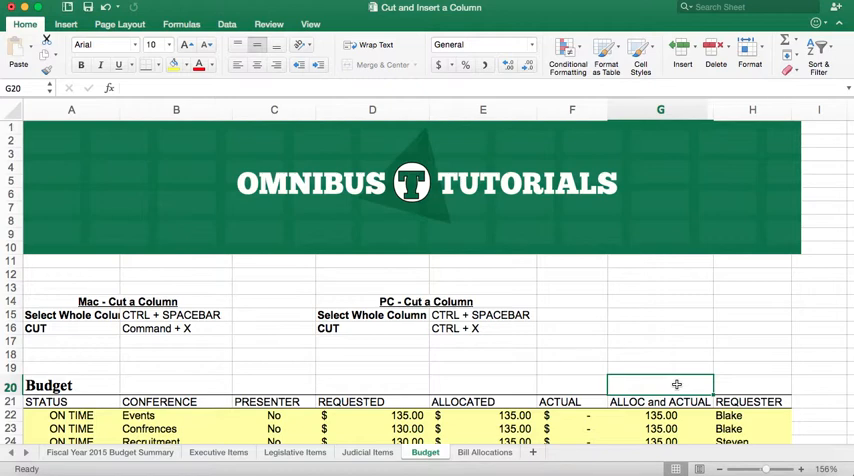
left_click(660, 110)
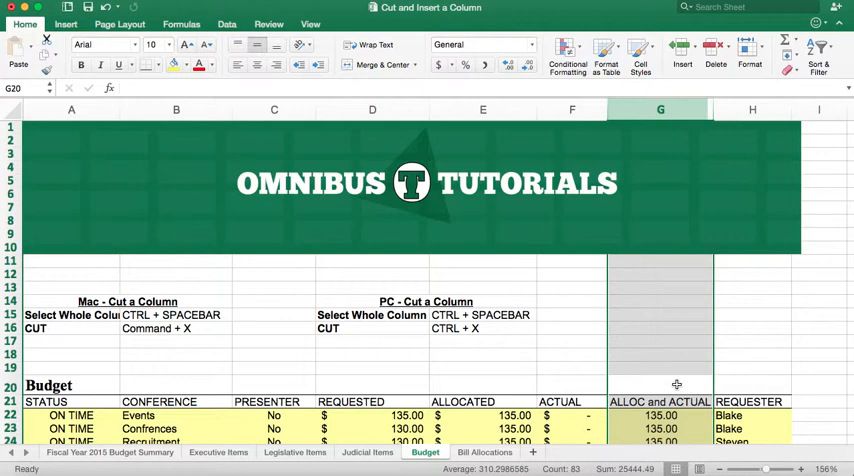
- Cut the ALLOC and ACTUAL column and insert it at column H after REQUESTER
key("cmd+x")
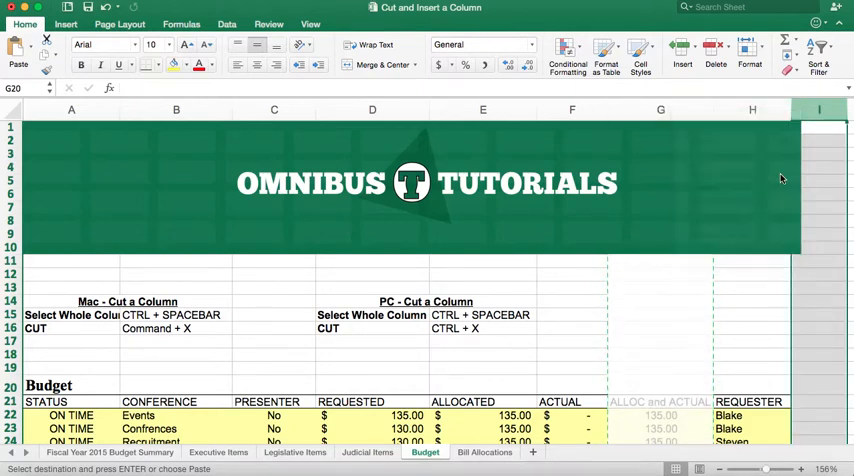
left_click(738, 108)
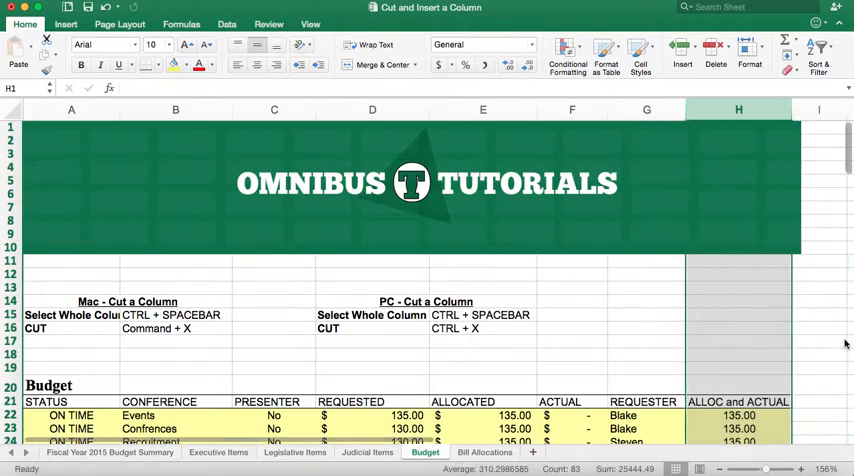